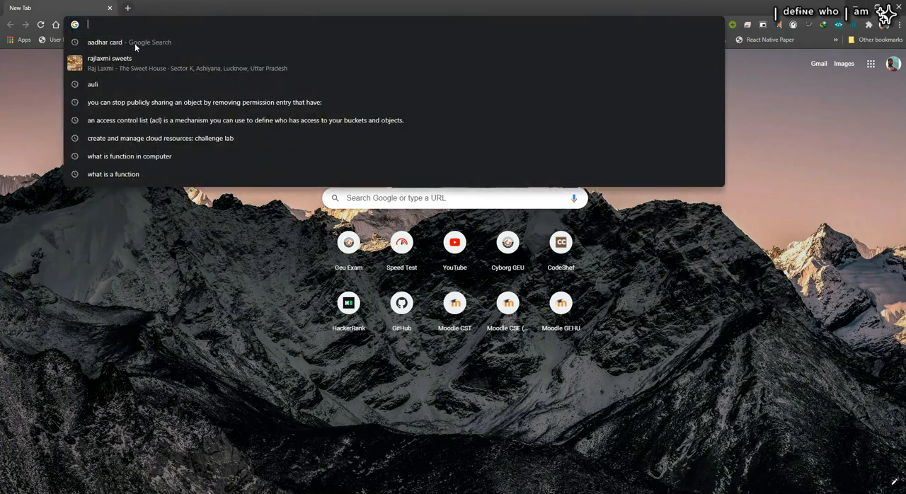
{"action": "mouse_move", "coordinate": [114, 174]}
{"action": "type", "text": "chrome"}
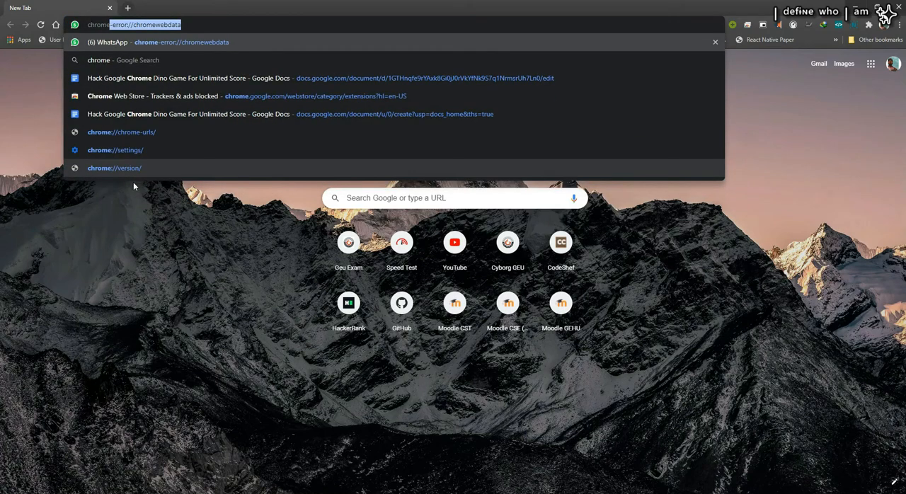
Load chrome://dino in the address bar to show the Dino game.
{"action": "left_click", "coordinate": [114, 168]}
{"action": "type", "text": "://dino"}
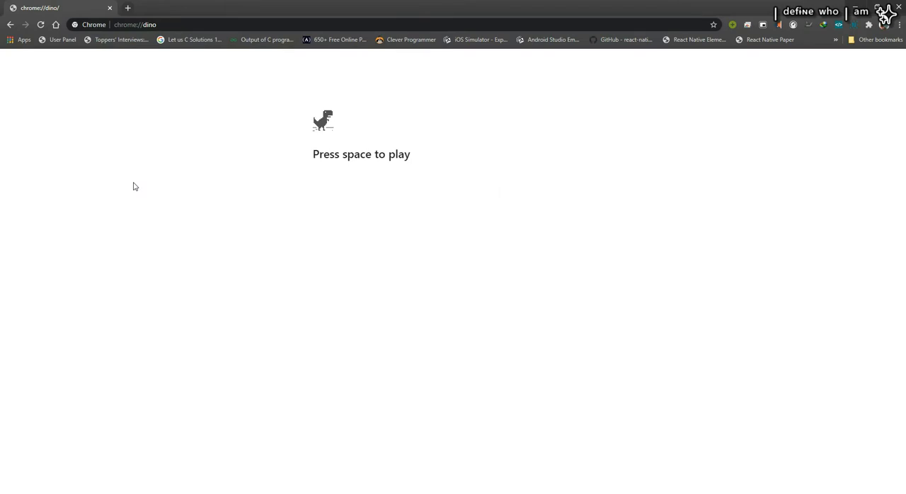
{"action": "mouse_move", "coordinate": [446, 208]}
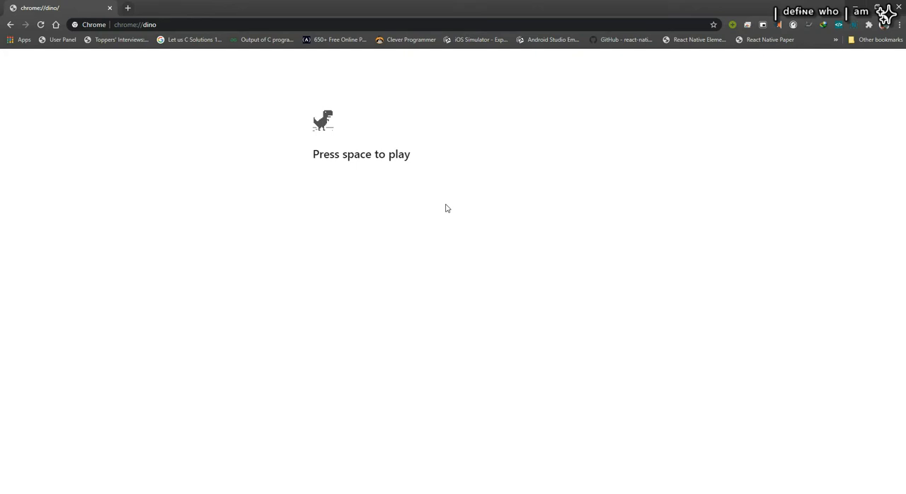
Play a Dino run until it ends at score 221, high score 1268.
{"action": "key", "text": "space"}
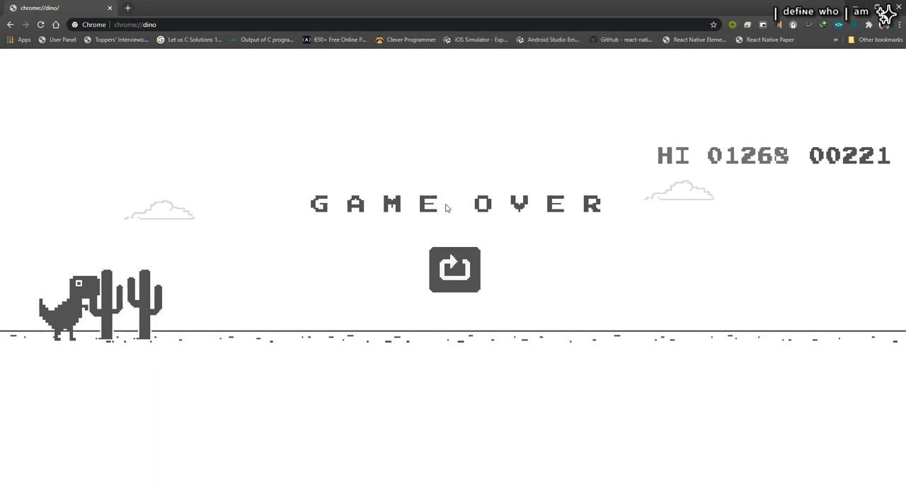
{"action": "mouse_move", "coordinate": [533, 135]}
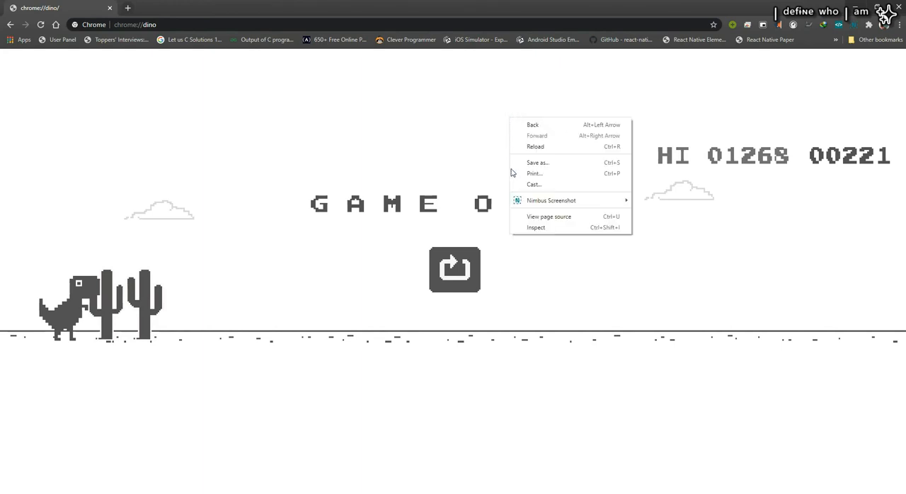
Open Chrome DevTools on the Dino page via Inspect, showing Elements and Styles.
{"action": "left_click", "coordinate": [536, 228]}
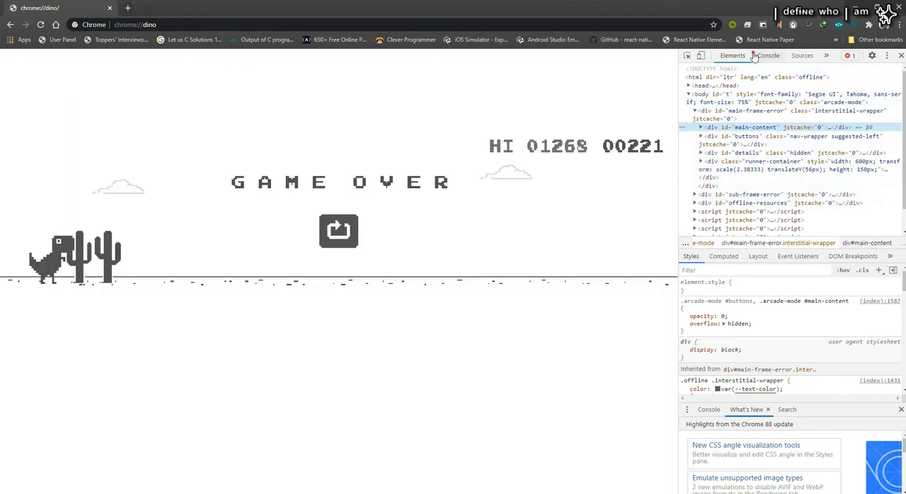
Set Runner.instance_.gameOver to an empty function in the console, close DevTools, restart the run.
{"action": "left_click", "coordinate": [767, 55]}
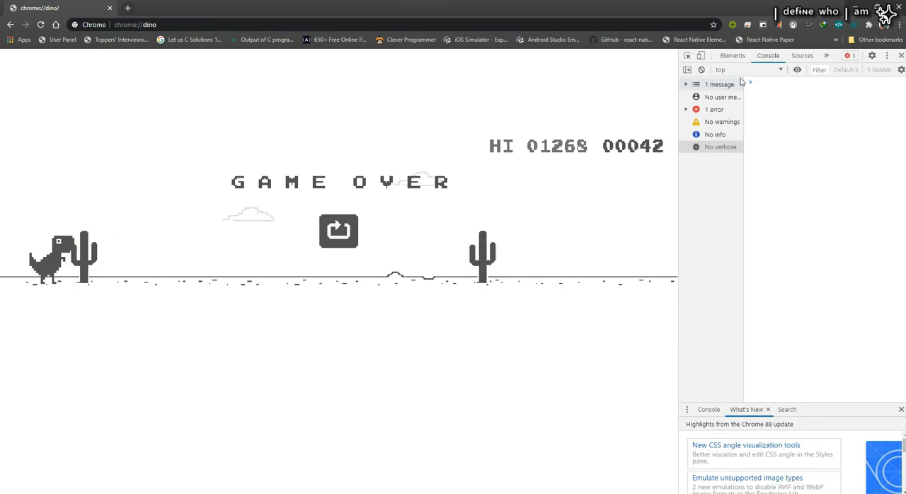
{"action": "type", "text": "Runner"}
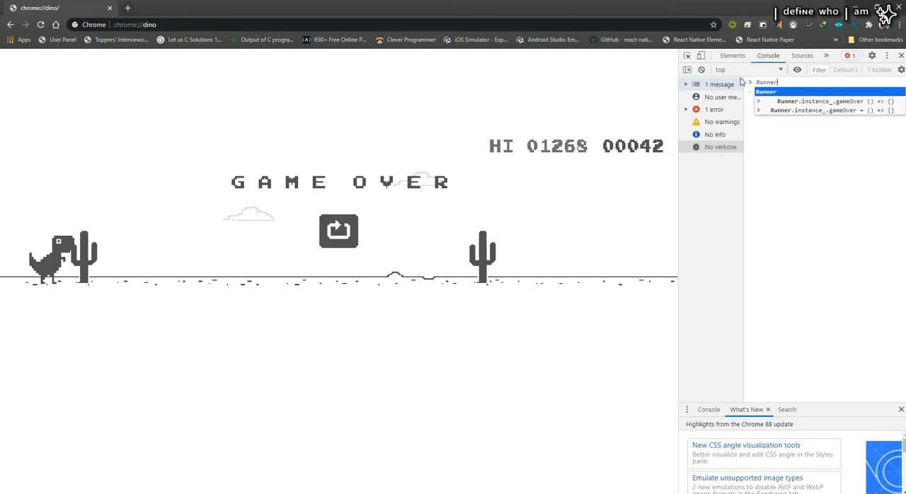
{"action": "type", "text": ".instance"}
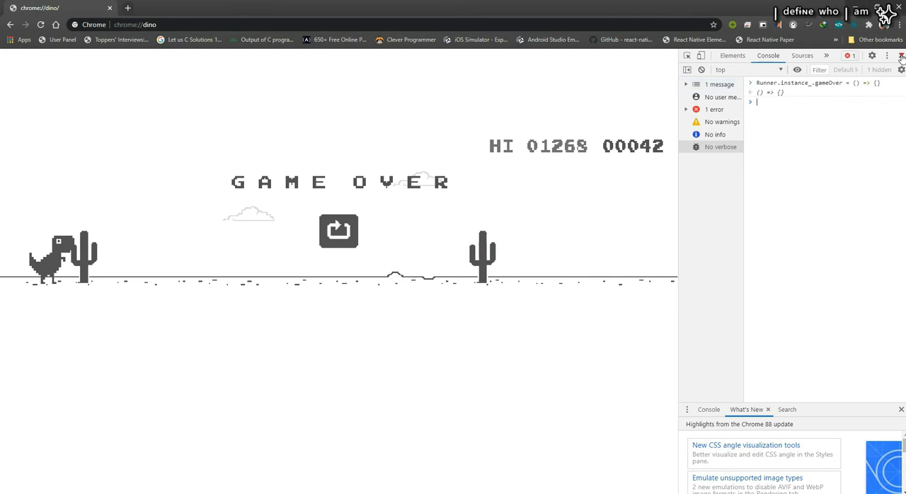
{"action": "left_click", "coordinate": [901, 55]}
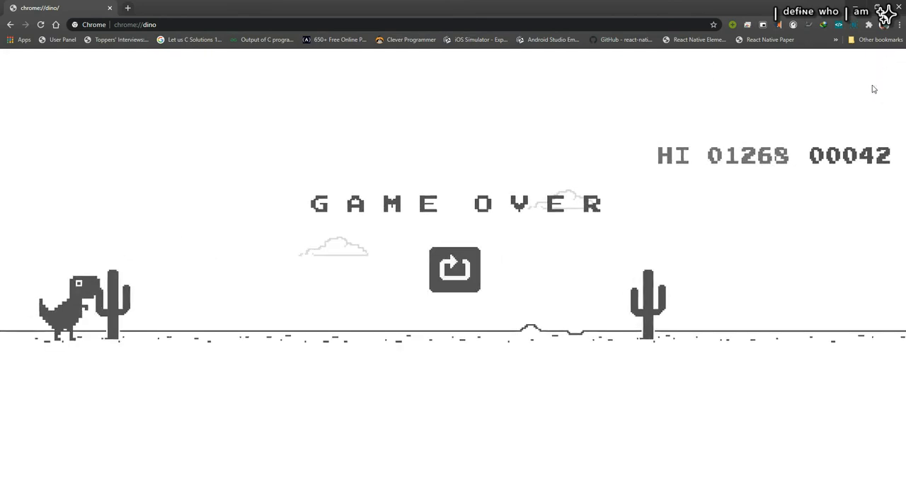
{"action": "left_click", "coordinate": [454, 270]}
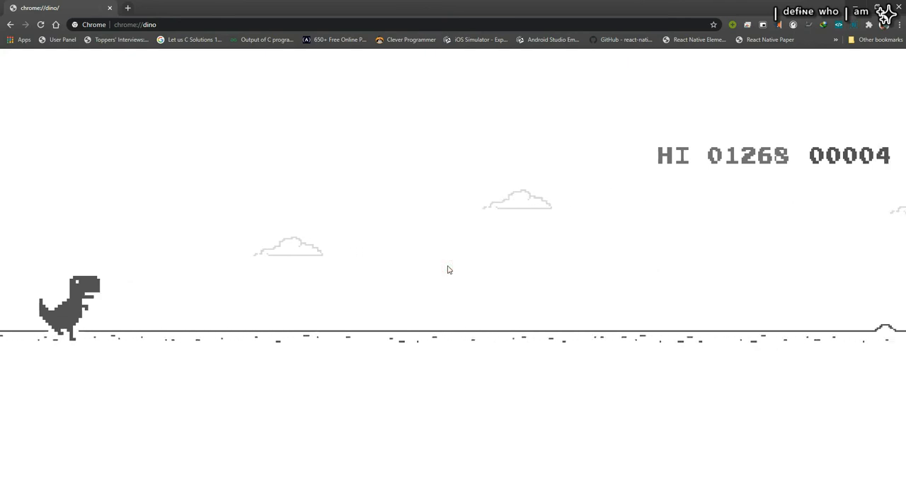